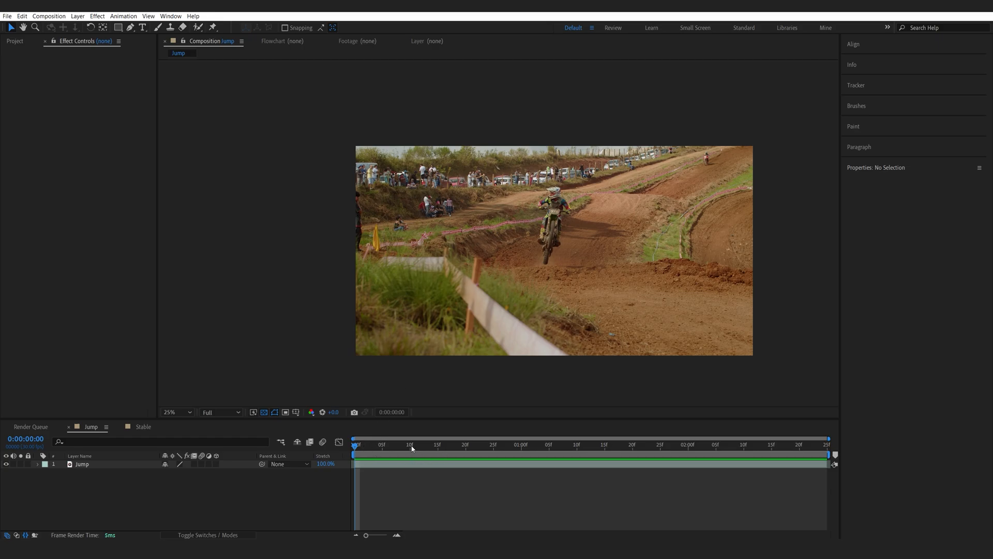
mouse_move(411, 448)
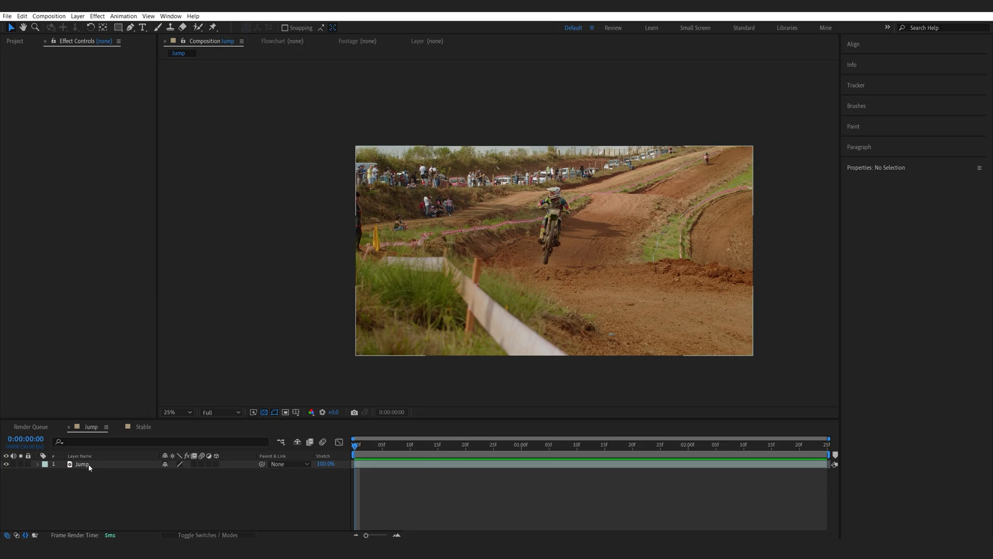
Step: Select the Jump clip layer to receive the Mocha AE effect
left_click(450, 452)
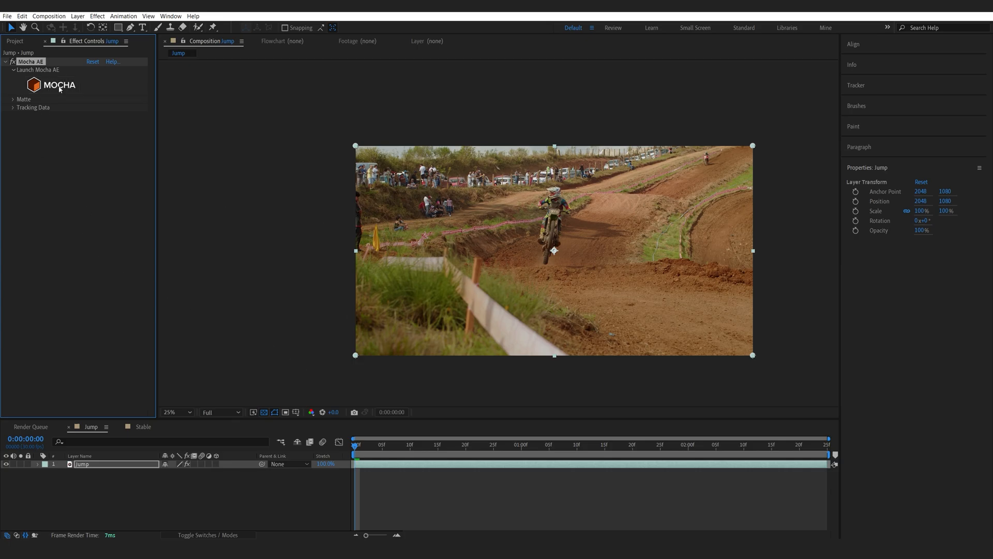
Step: Launch Mocha AE, track the rider's spline shape forward, and save the track on closing
left_click(49, 84)
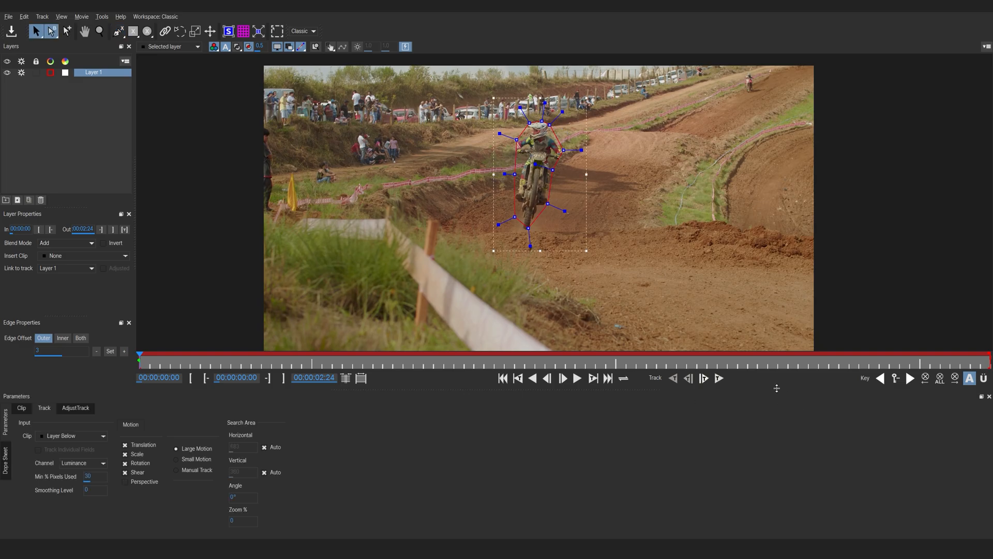
left_click(576, 377)
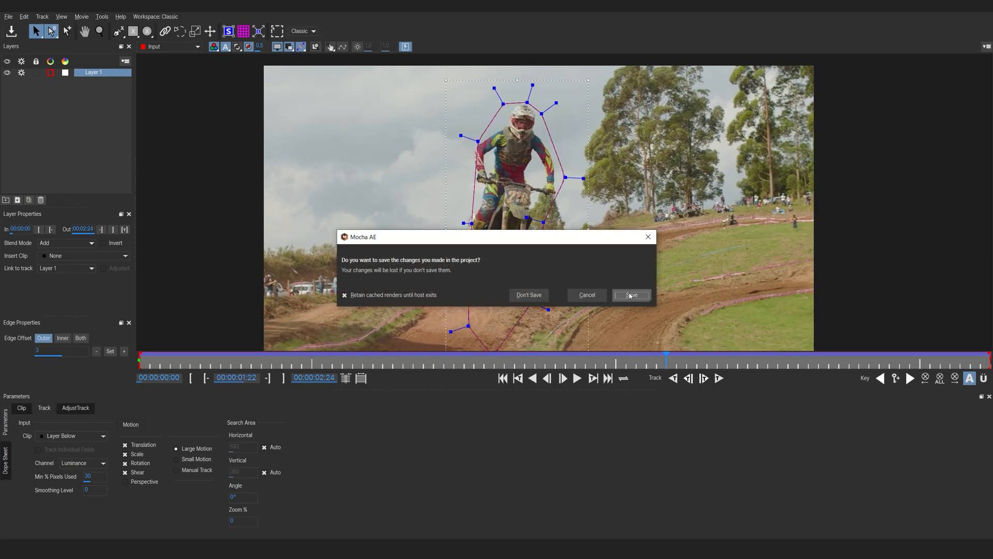
left_click(631, 295)
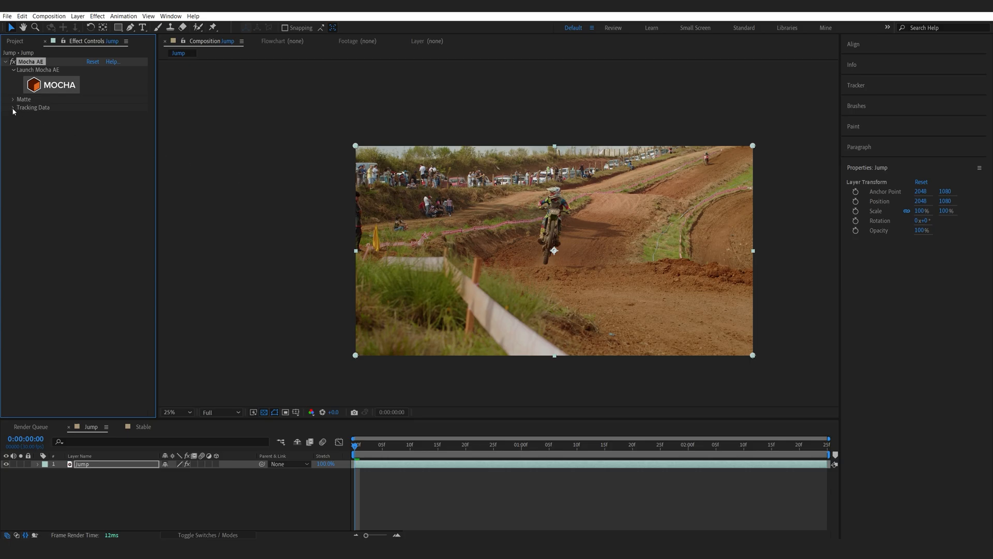
Step: Create track data from the rider track and invert it for stabilization
left_click(13, 106)
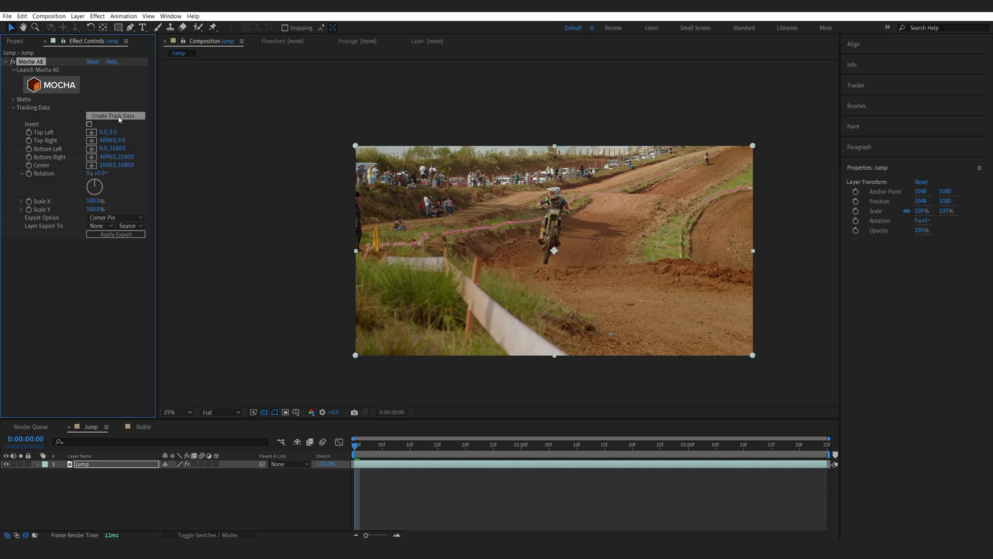
left_click(89, 124)
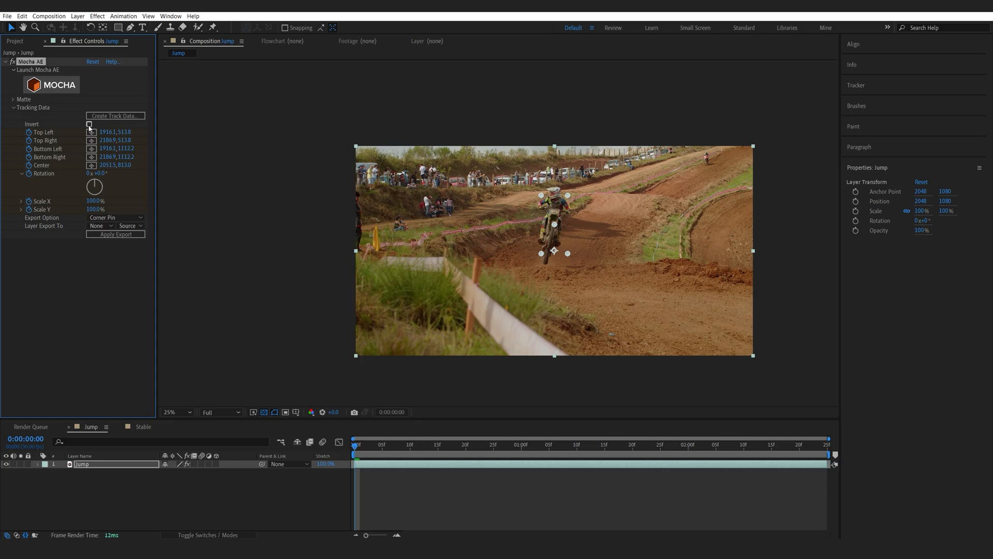
left_click(89, 124)
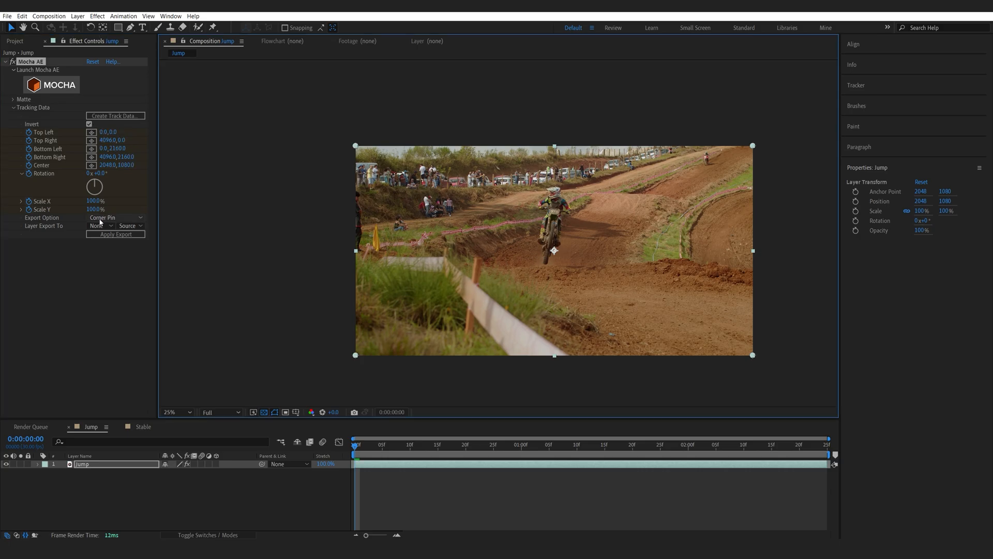
Step: Export the track as Transform data onto the Jump layer
left_click(114, 217)
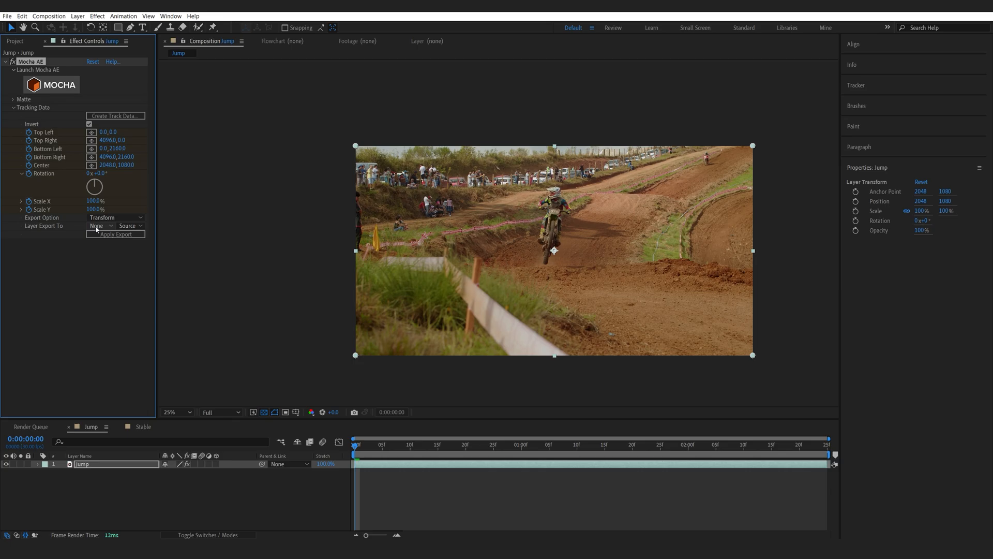
left_click(101, 226)
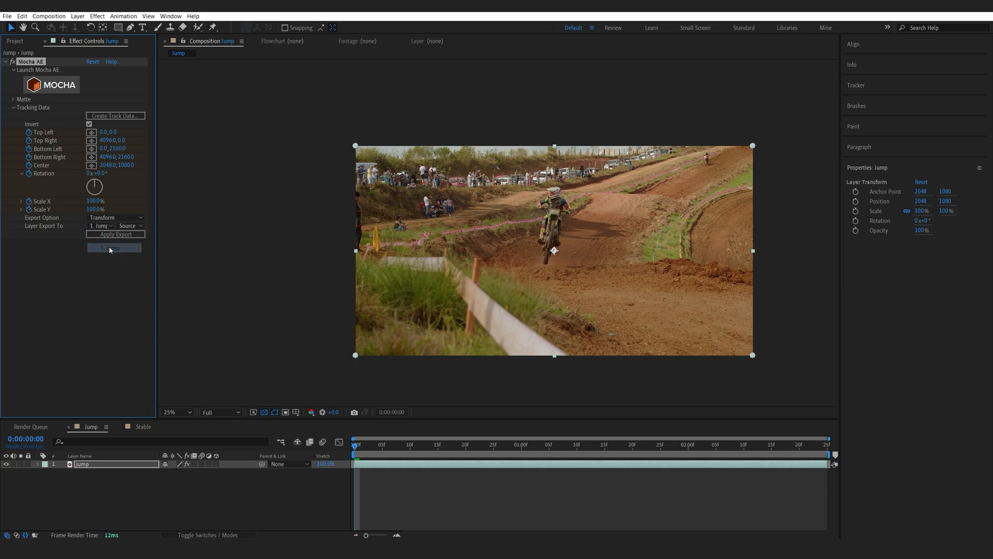
left_click(116, 248)
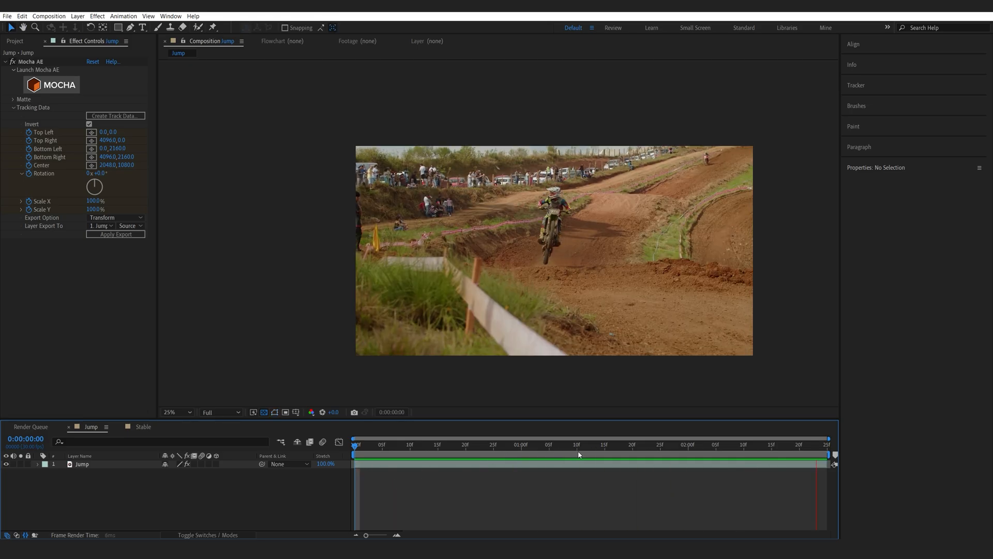
Step: Check the stabilized footage, pre-compose the Jump layer, and select the nested Jump Comp 1
left_click(82, 464)
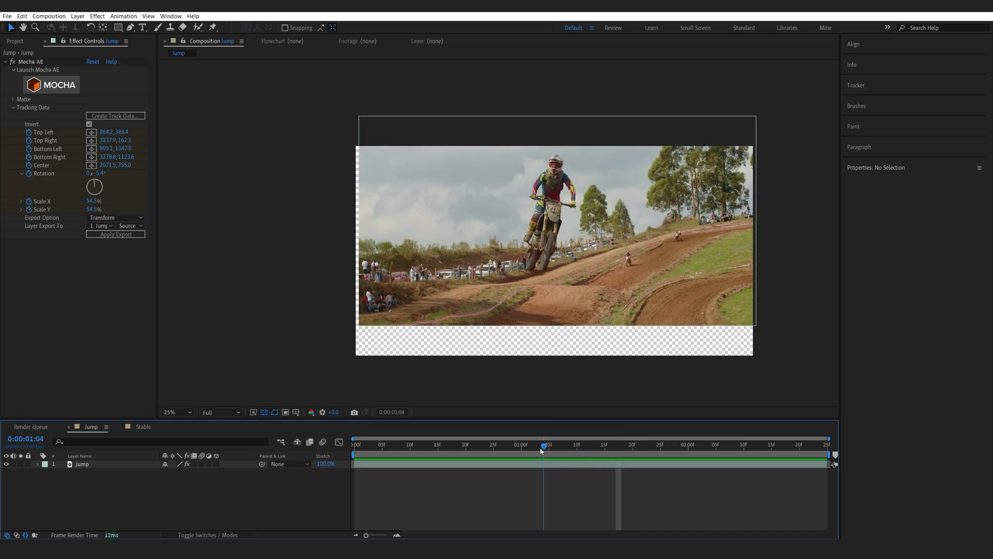
left_click(405, 444)
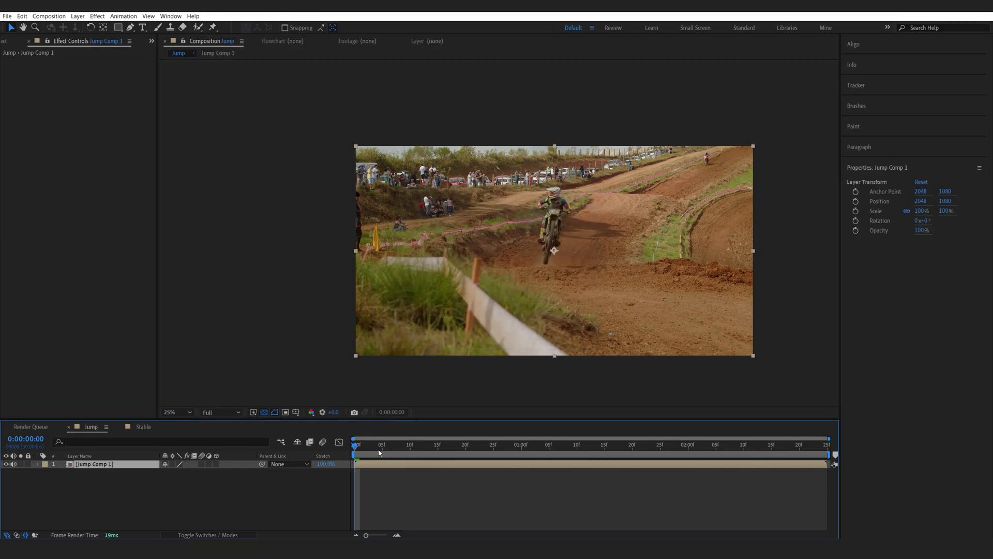
left_click(566, 445)
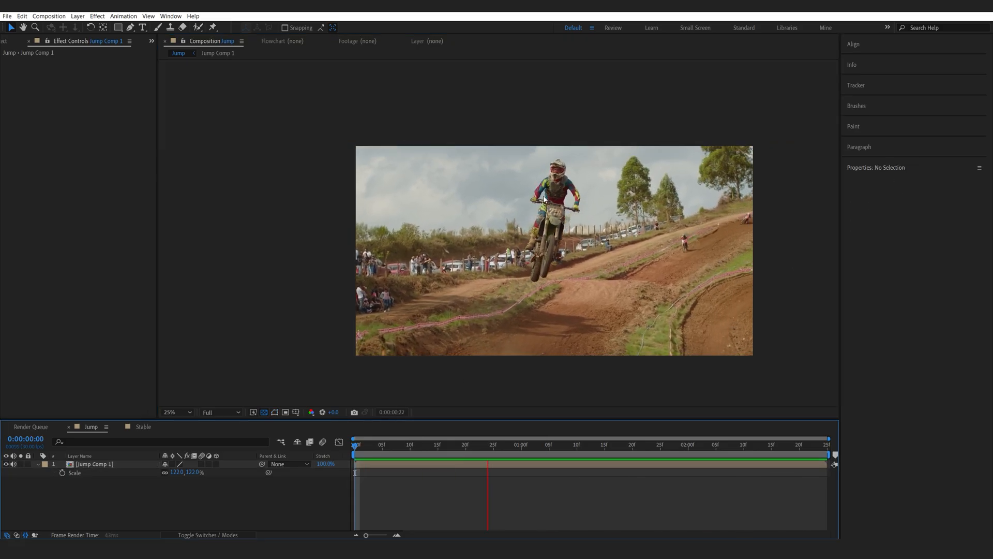
Step: Switch to the Stable composition with the three-riders clip
left_click(543, 451)
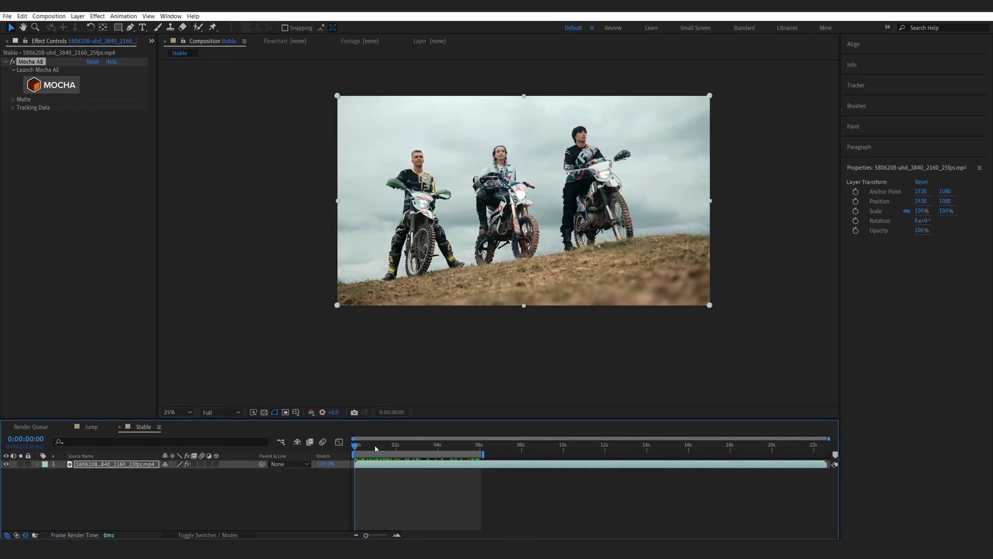
left_click(414, 444)
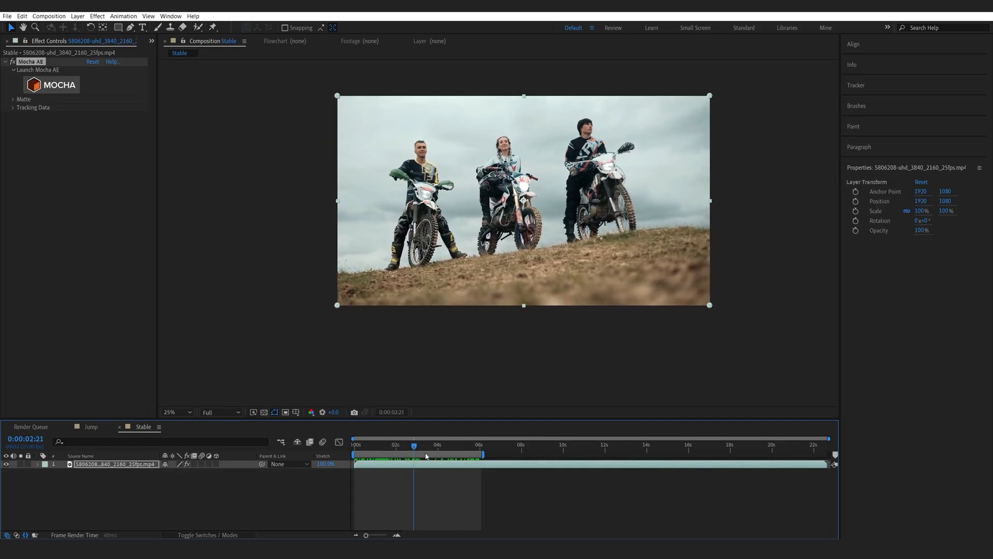
left_click(419, 445)
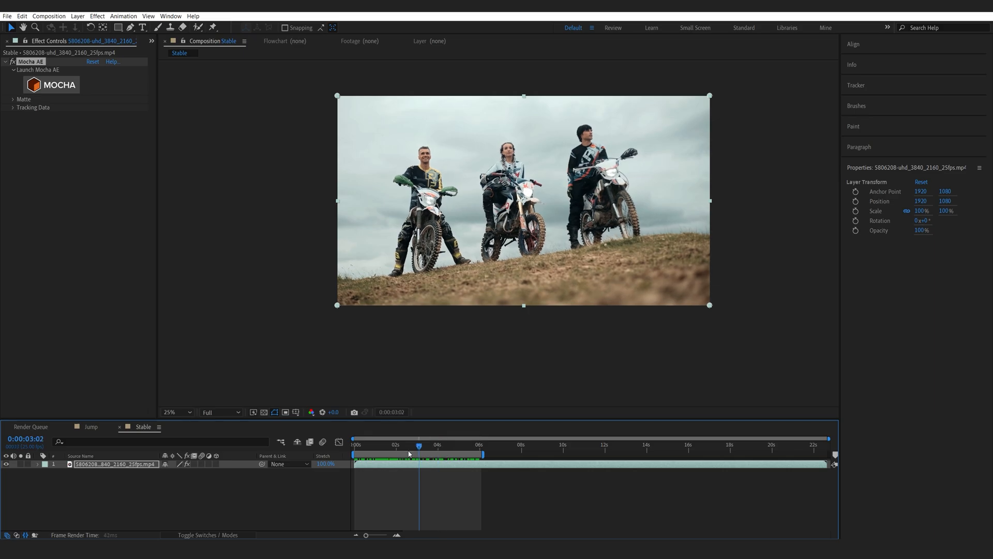
left_click(52, 84)
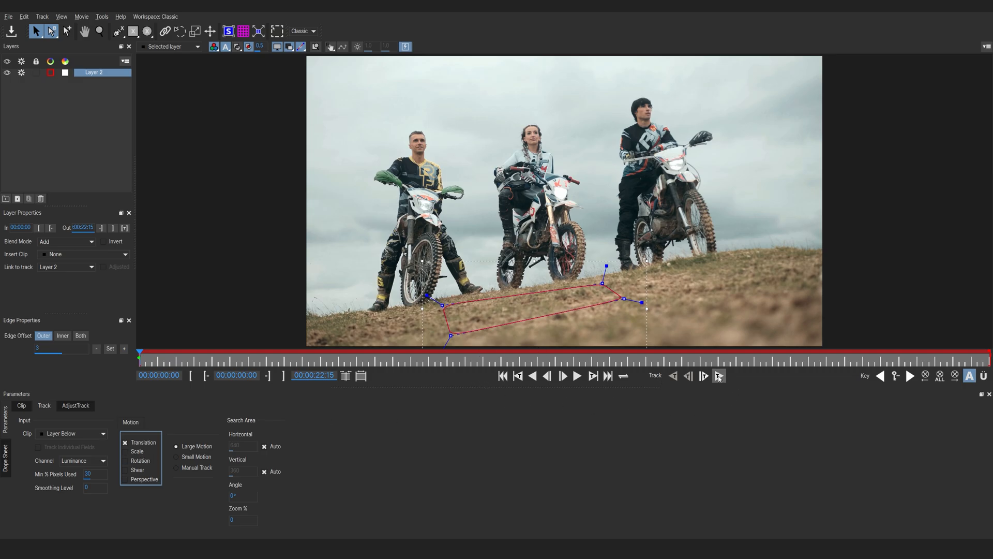
Step: Track the ground patch in front of the riders forward through the clip
left_click(719, 376)
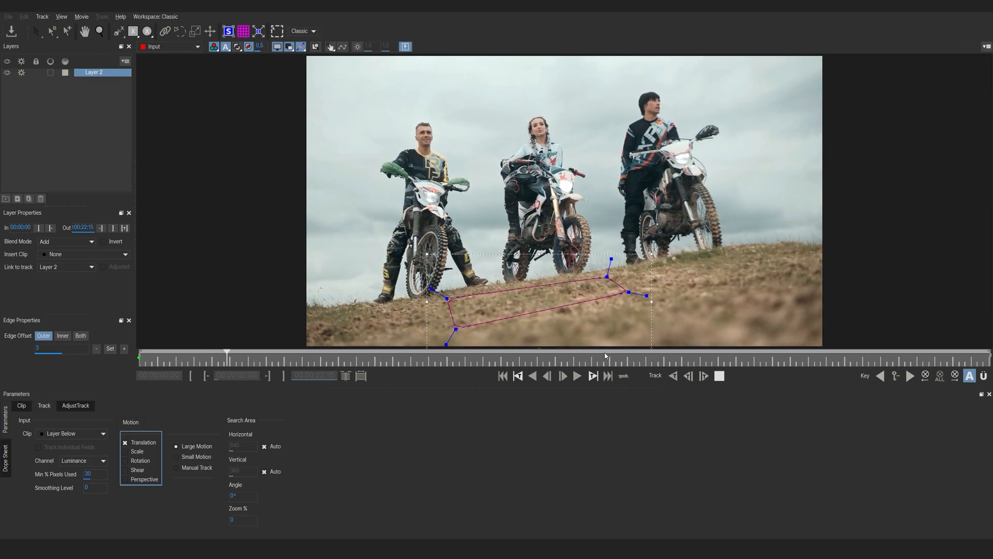
left_click(720, 375)
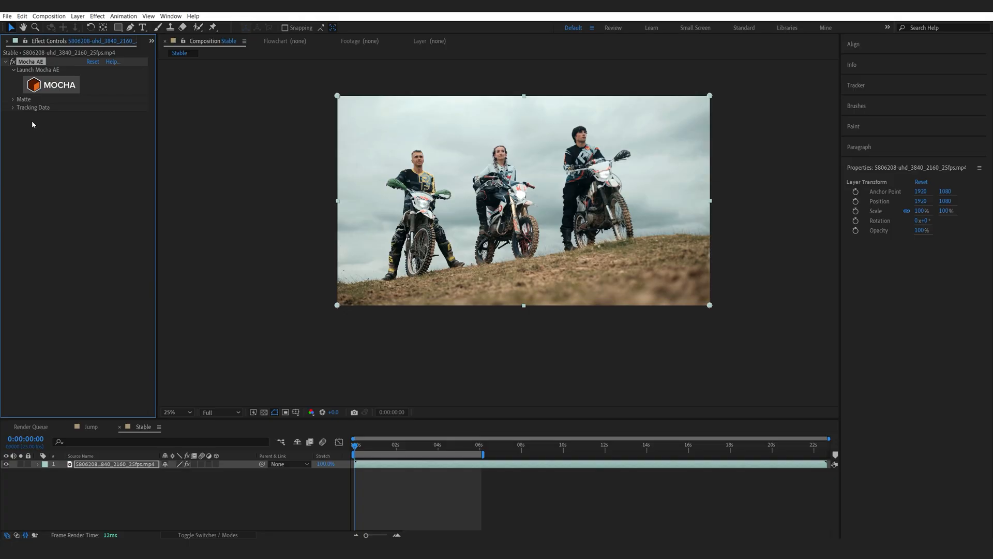
Step: Expand the tracking data settings and set the ground track to export as Transform data
left_click(13, 106)
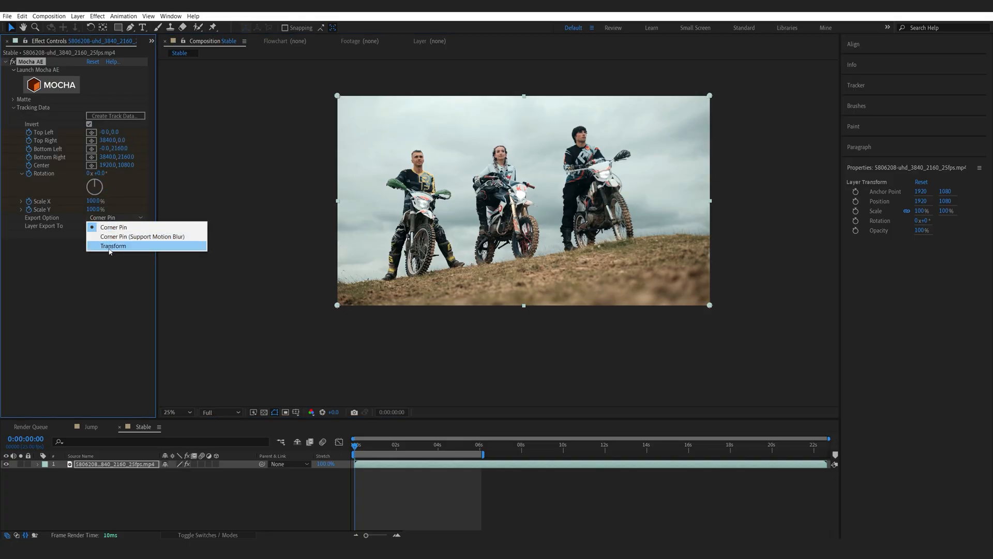
left_click(113, 245)
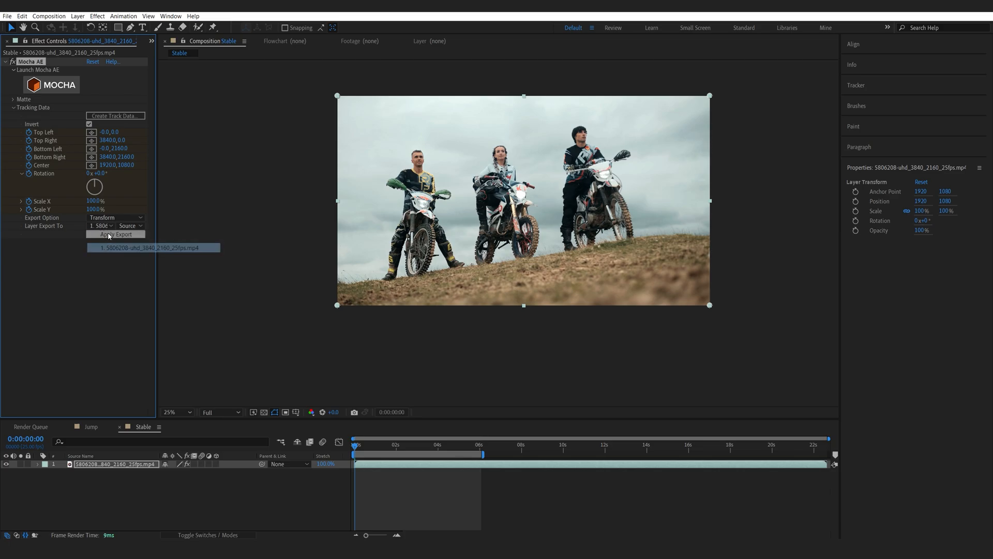